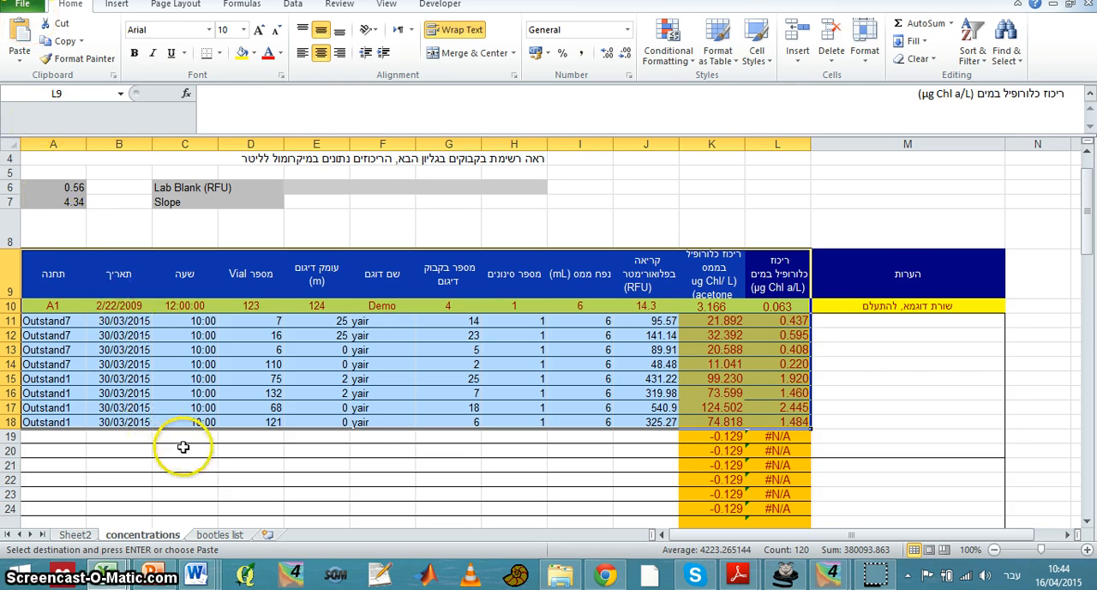
# Select the whole concentrations data table from its header row down.
pyautogui.click(183, 465)
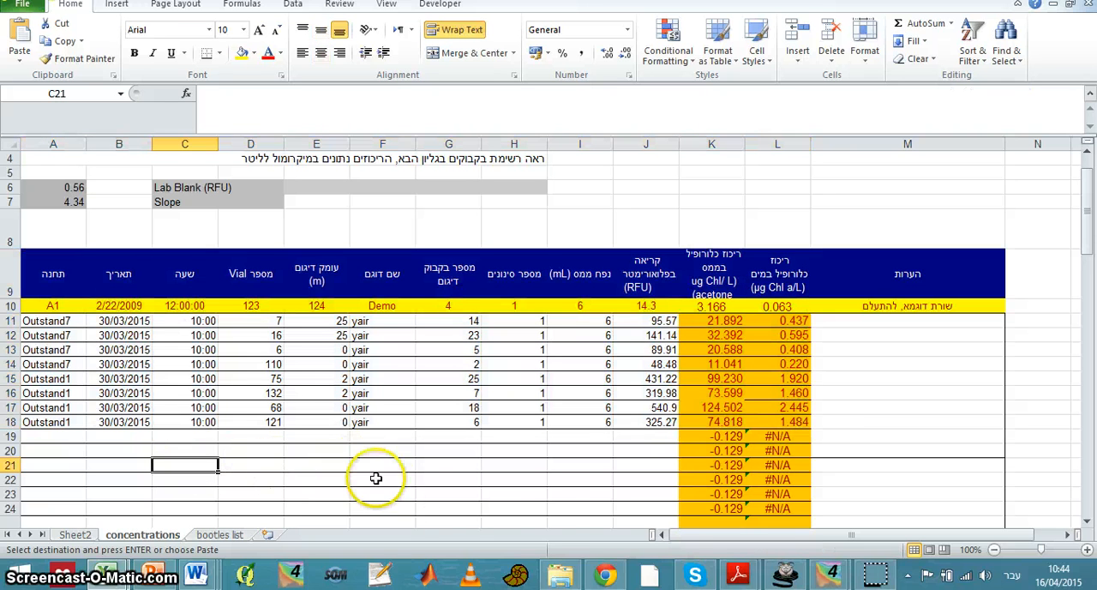
pyautogui.moveTo(99, 341)
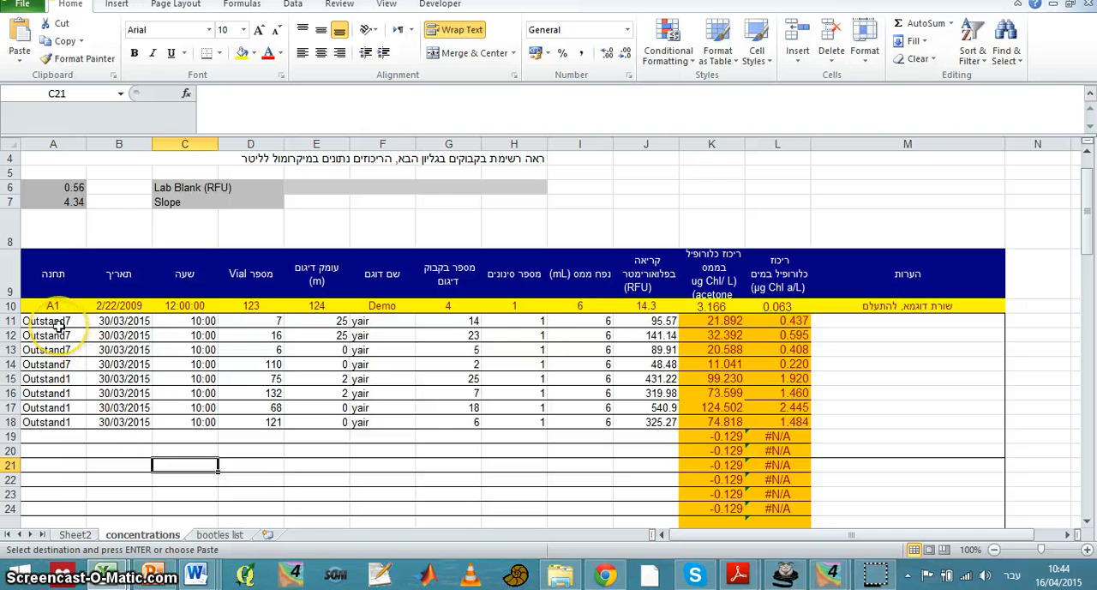
pyautogui.moveTo(120, 305)
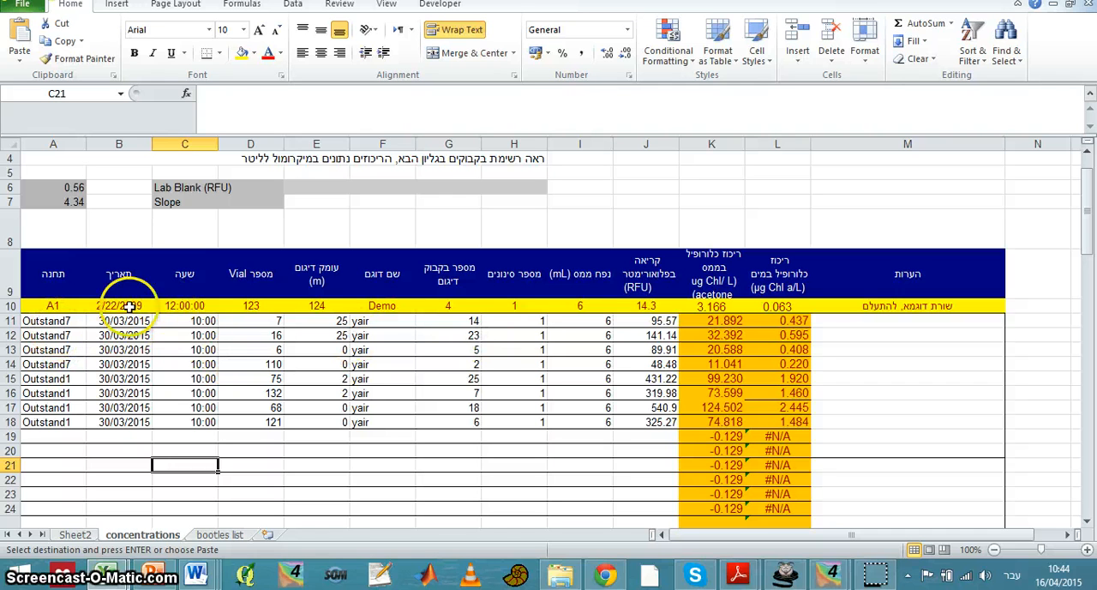
pyautogui.click(52, 336)
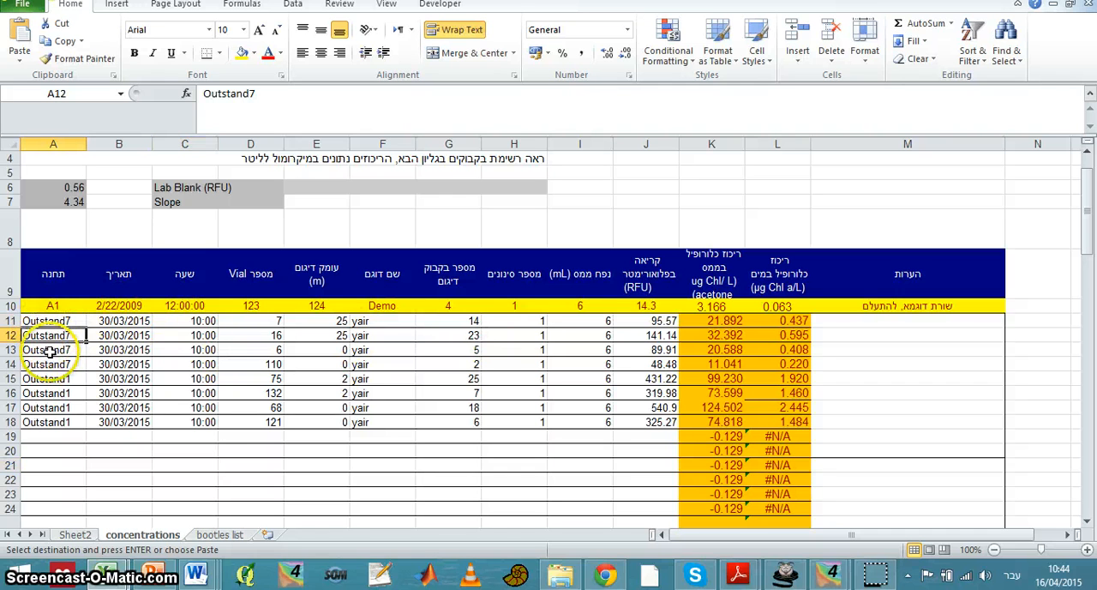
pyautogui.click(51, 350)
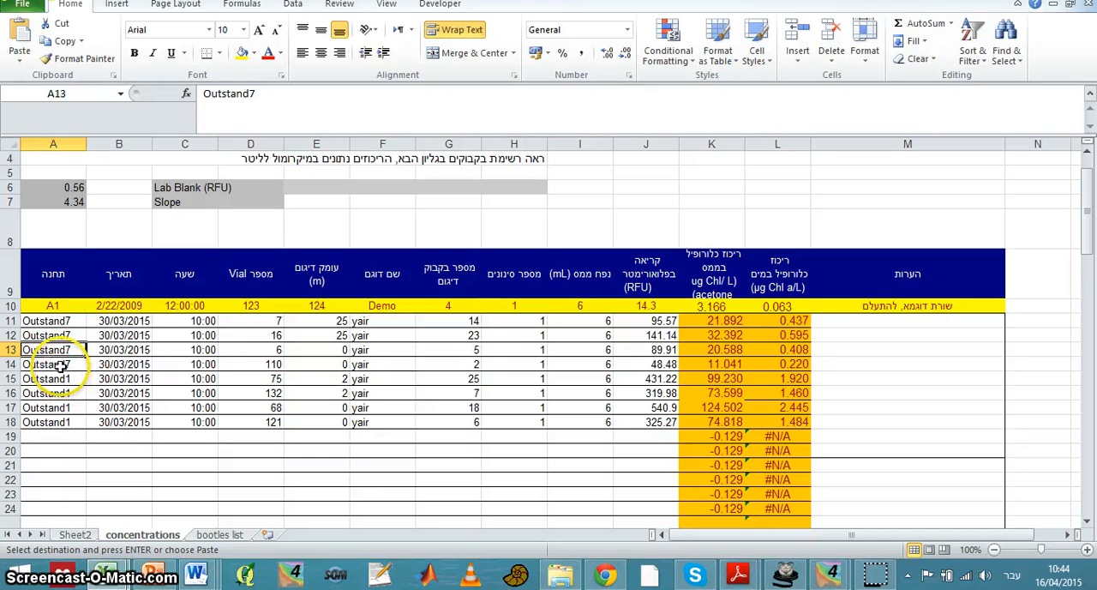
pyautogui.click(53, 363)
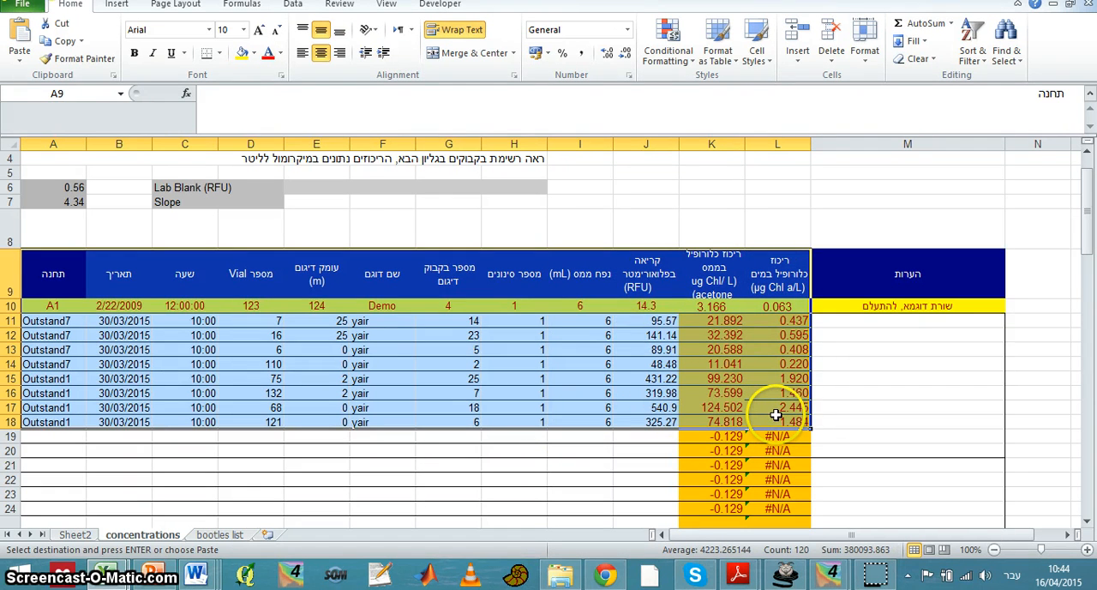
pyautogui.click(774, 408)
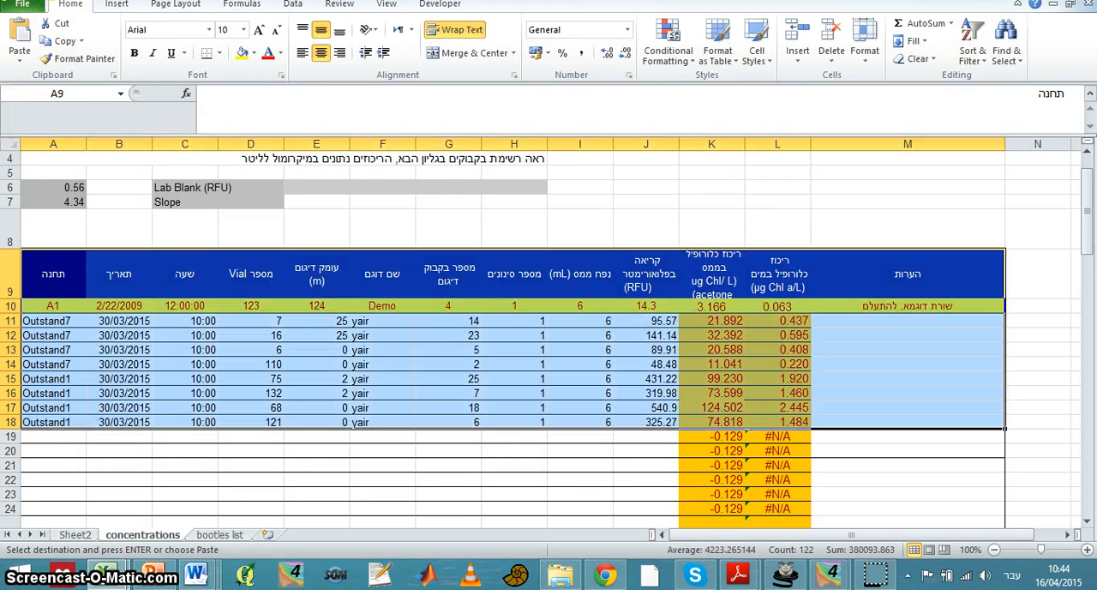
# Create a pivot table from the selection on a new worksheet.
pyautogui.click(116, 3)
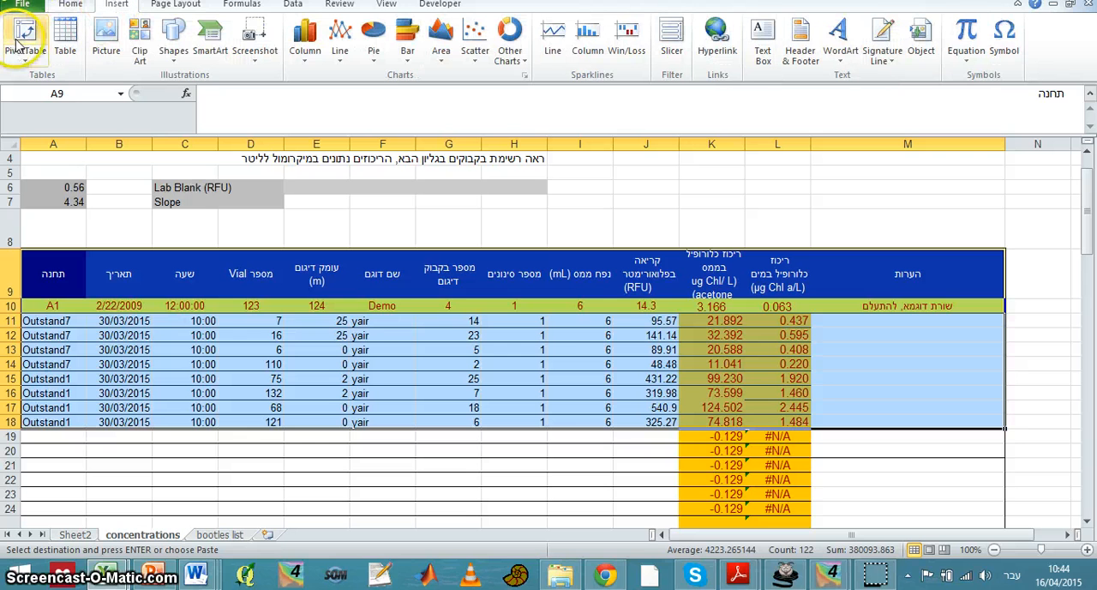
pyautogui.click(24, 34)
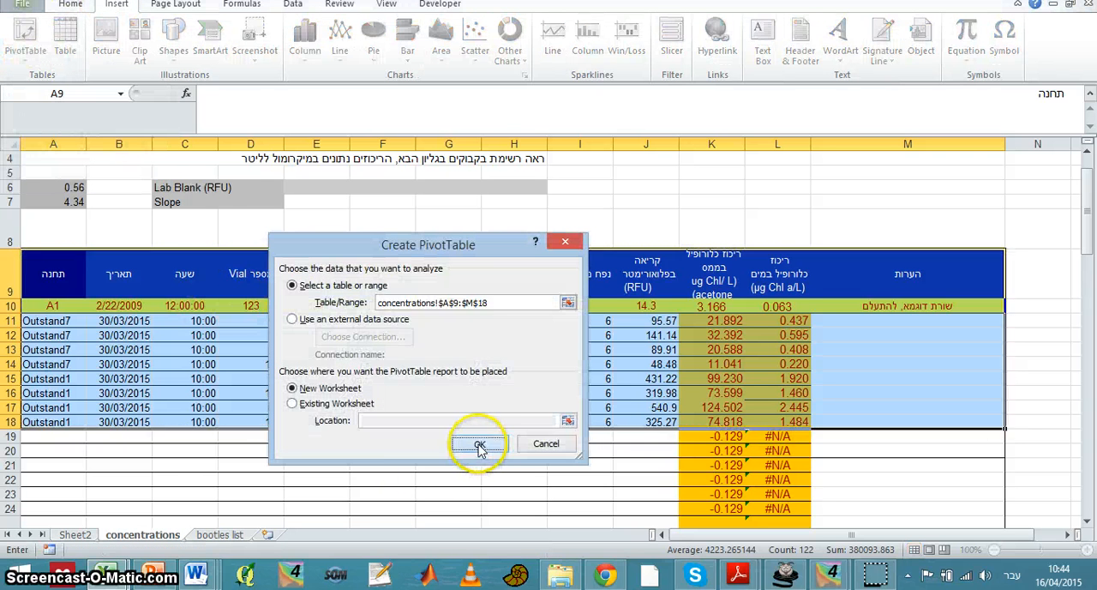
pyautogui.click(478, 444)
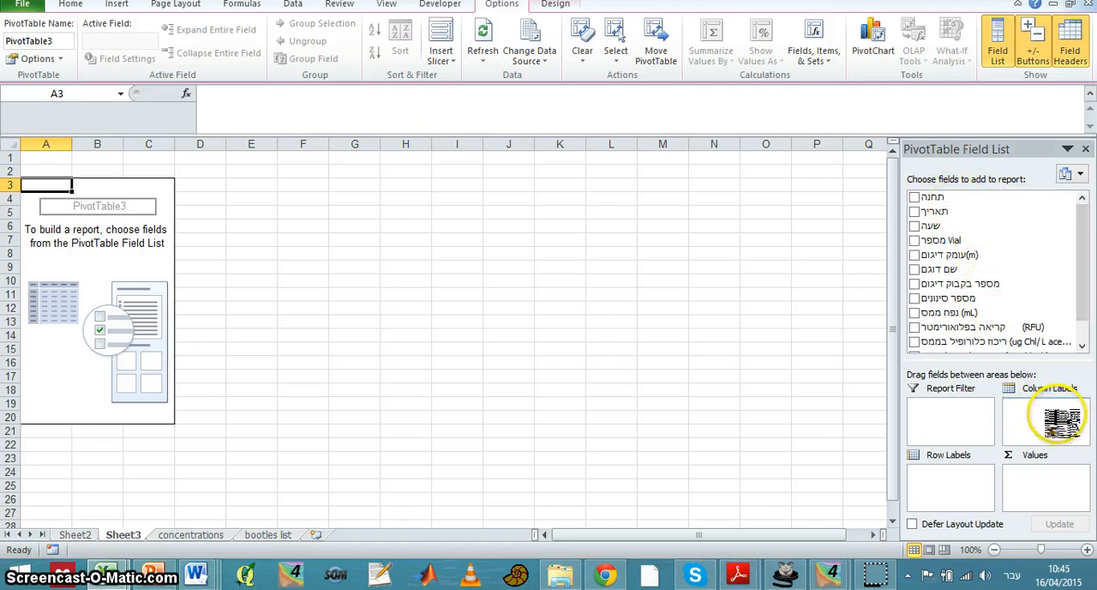
# Arrange the pivot with station as columns, vial number as rows and summed chlorophyll concentration as values.
pyautogui.click(914, 195)
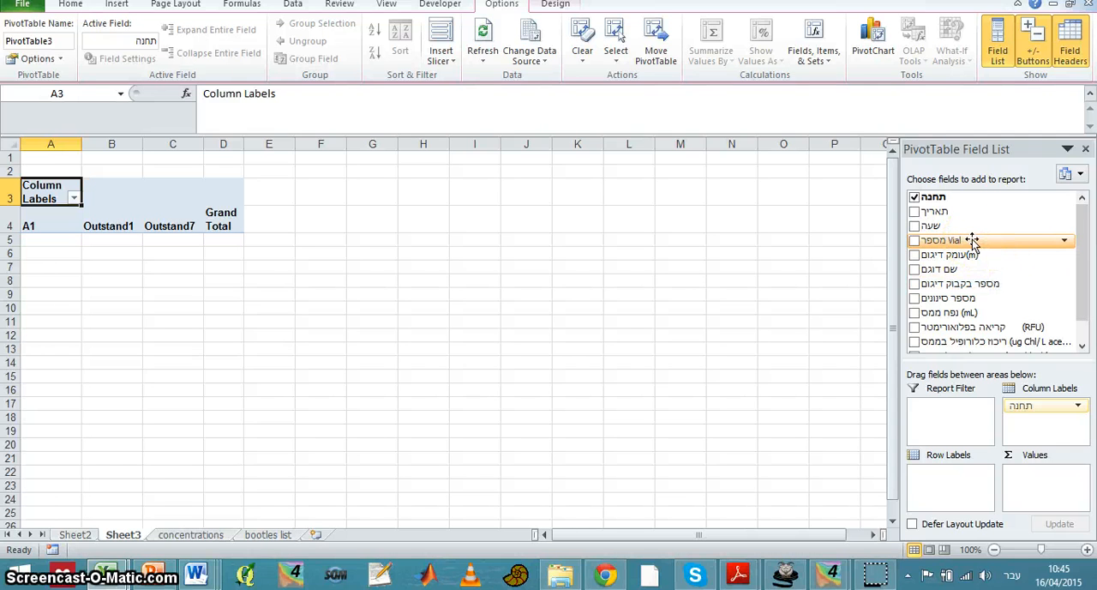
pyautogui.click(914, 240)
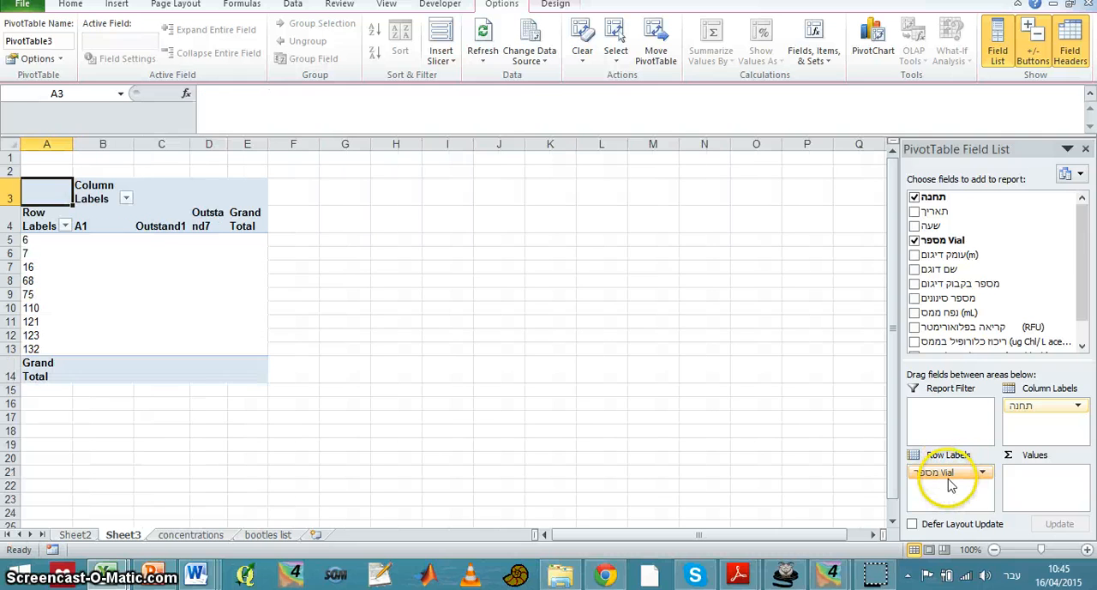
pyautogui.click(982, 473)
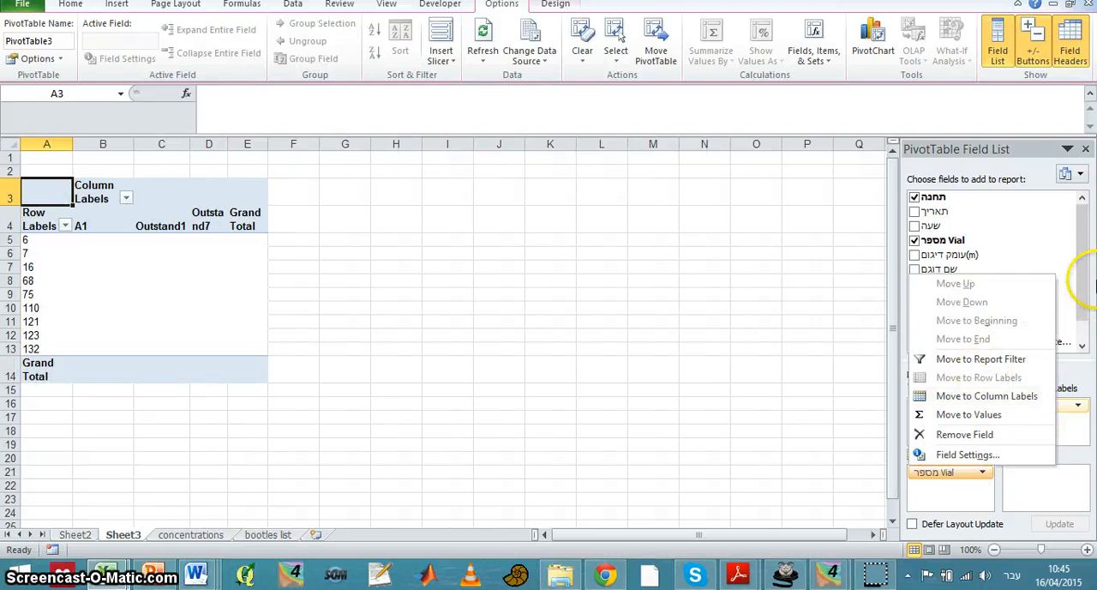
pyautogui.click(1052, 257)
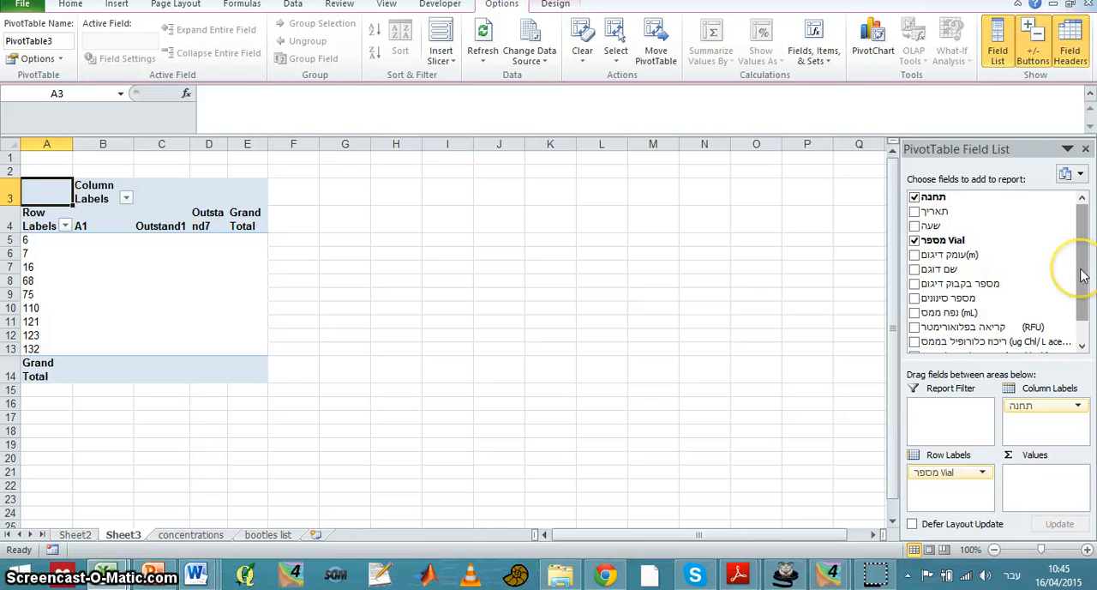
pyautogui.scroll(-3)
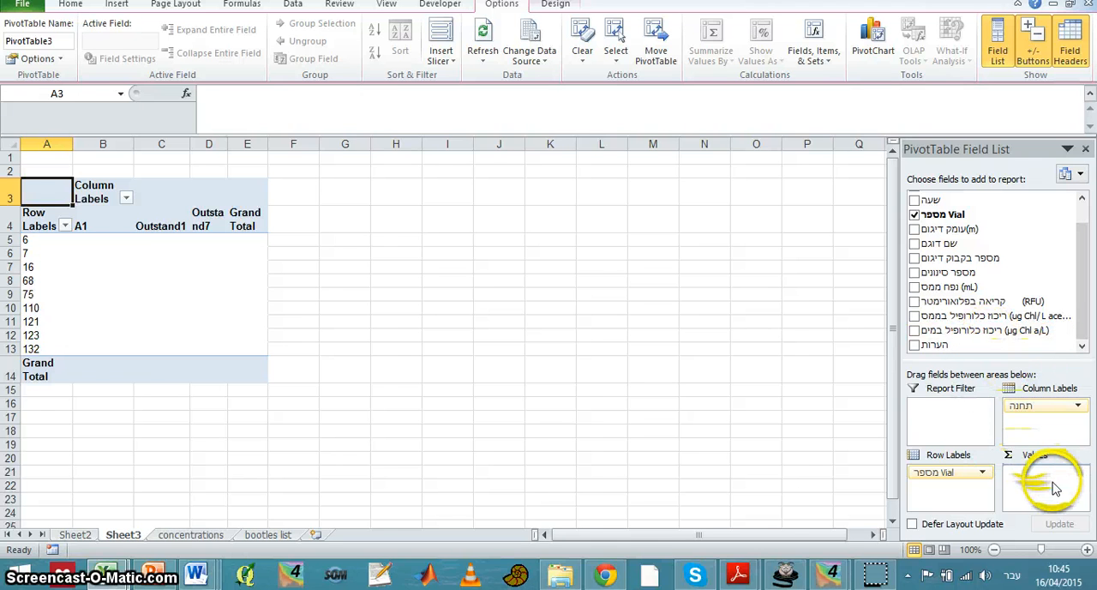
pyautogui.click(914, 329)
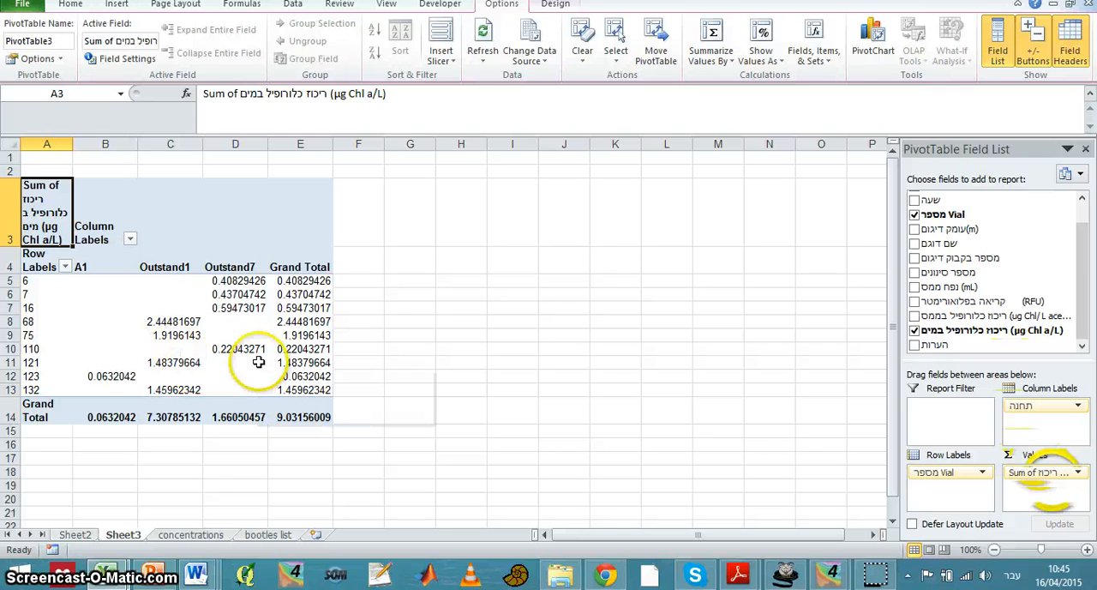
# Copy the Outstand1 and Outstand7 value cells (C4:D13) from the pivot table.
pyautogui.moveTo(170, 267); pyautogui.dragTo(235, 361)
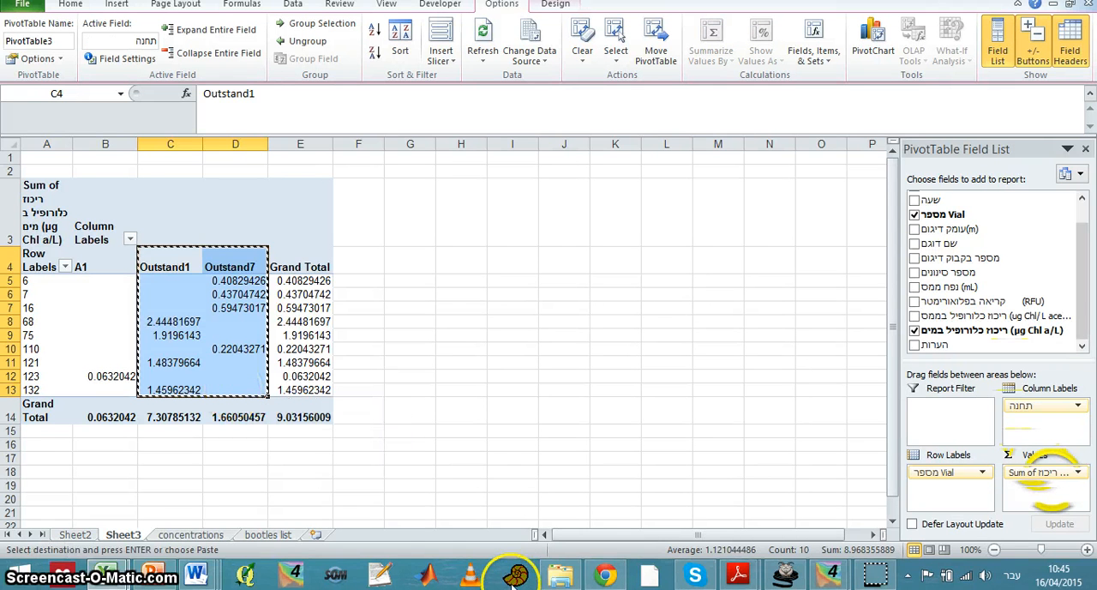
# Paste the Outstand1 and Outstand7 values into PAST with column attributes shown, and select both columns.
pyautogui.click(513, 573)
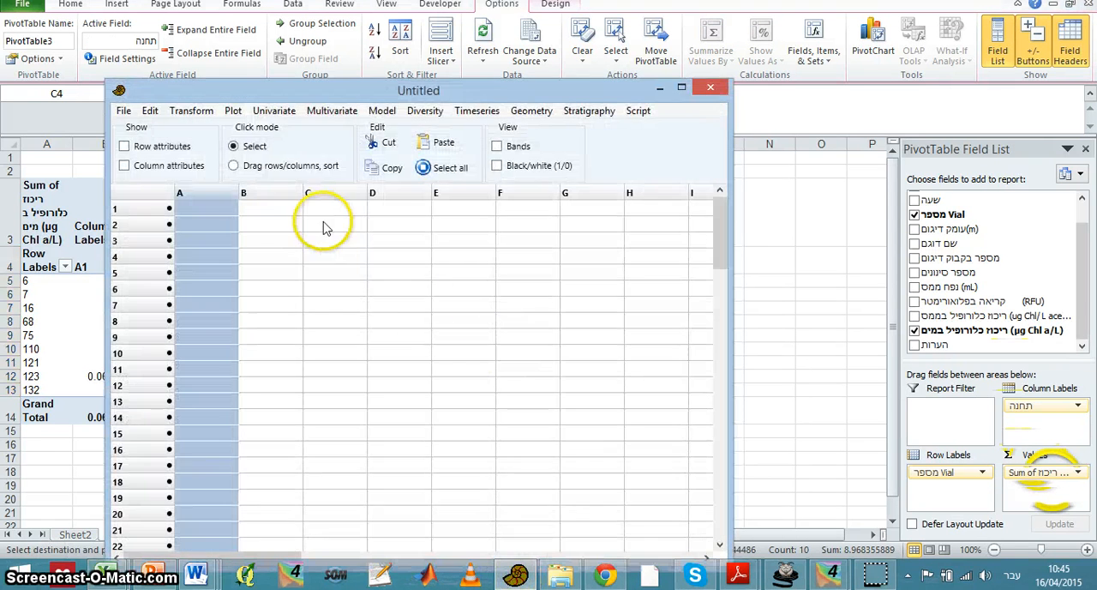
pyautogui.click(123, 164)
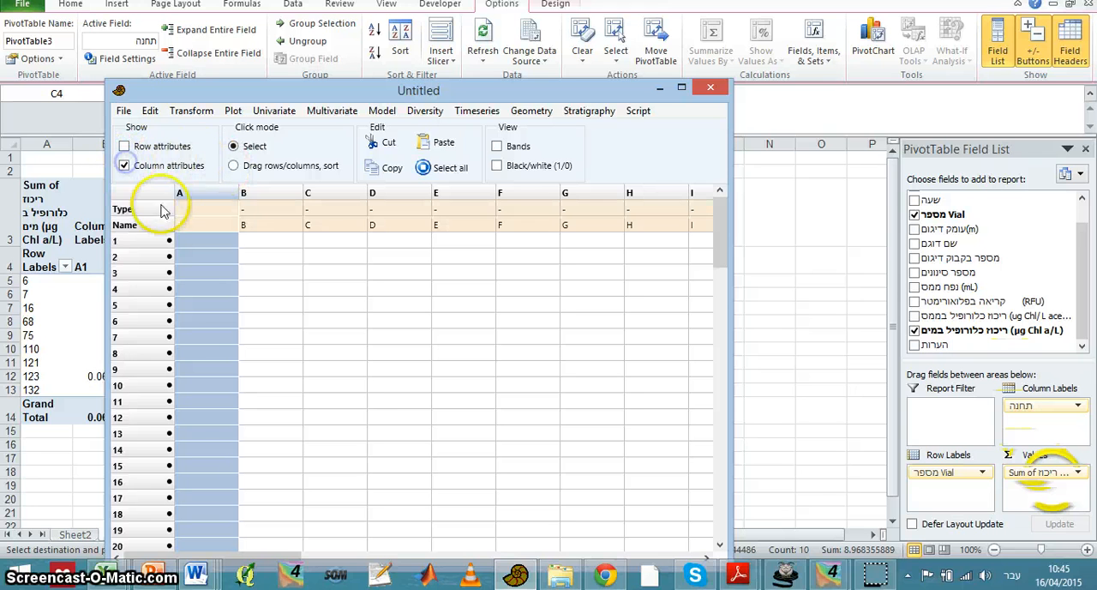
pyautogui.moveTo(425, 231)
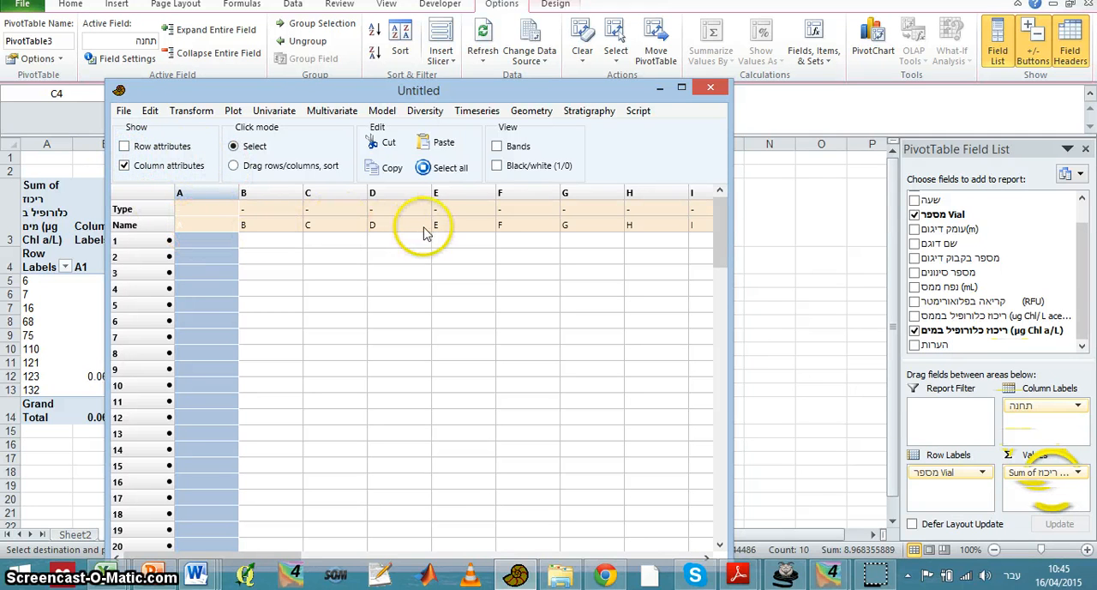
pyautogui.click(206, 224)
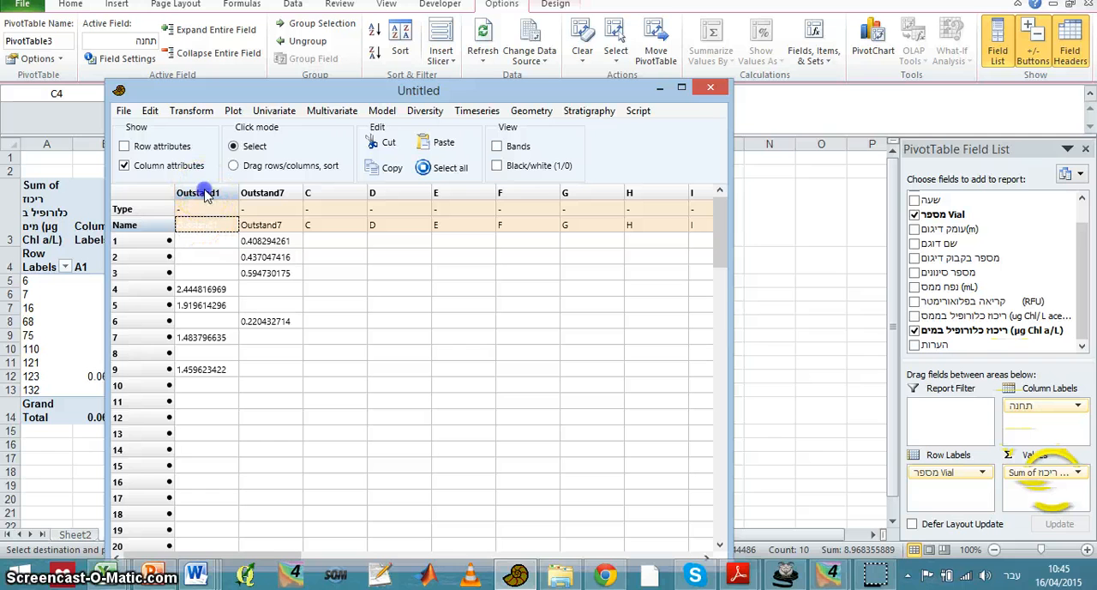
pyautogui.click(205, 192)
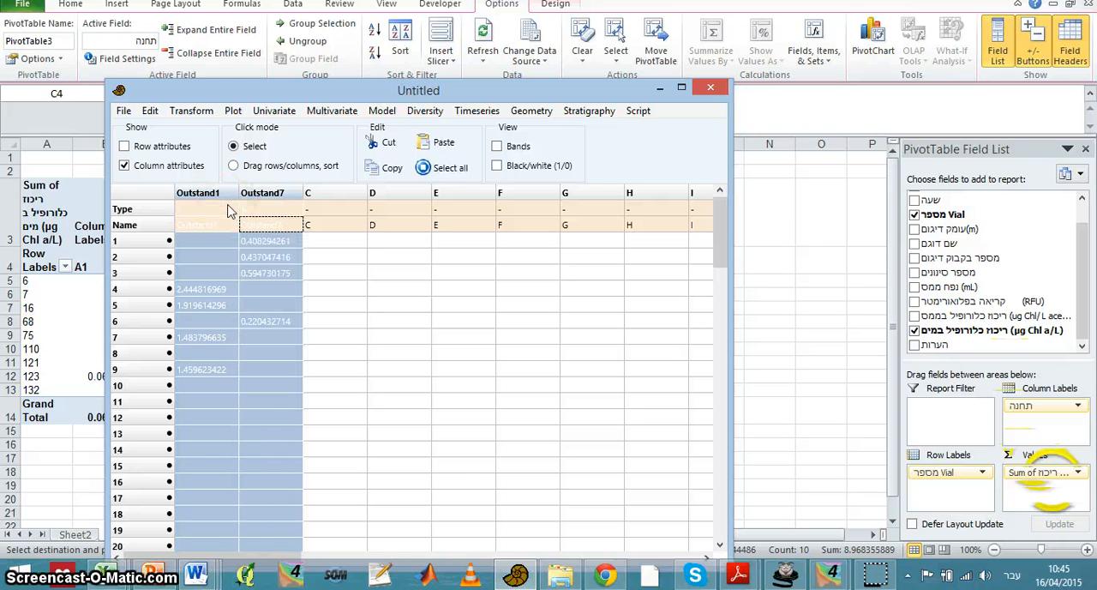
# Plot the two columns via Box plot, trying the box style and settling on a bar chart.
pyautogui.click(233, 110)
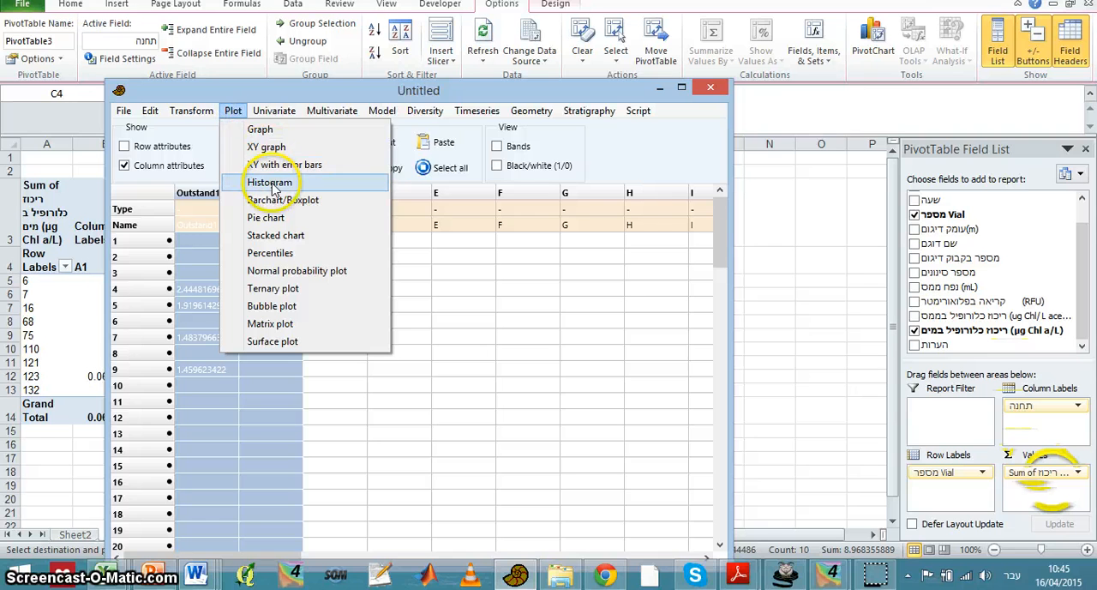
pyautogui.click(283, 199)
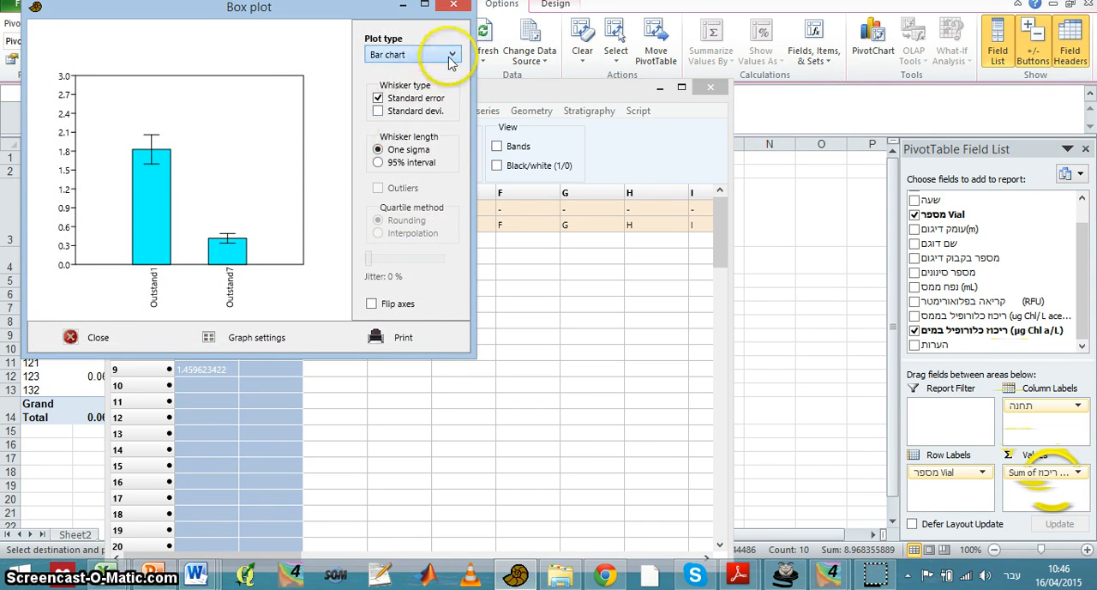
pyautogui.click(453, 55)
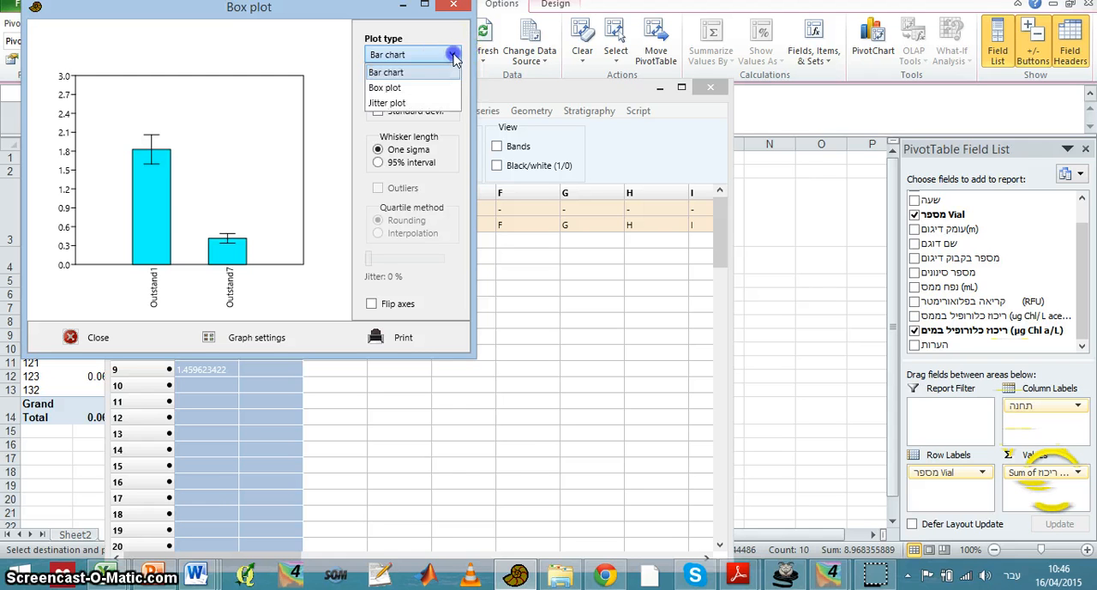
pyautogui.click(384, 88)
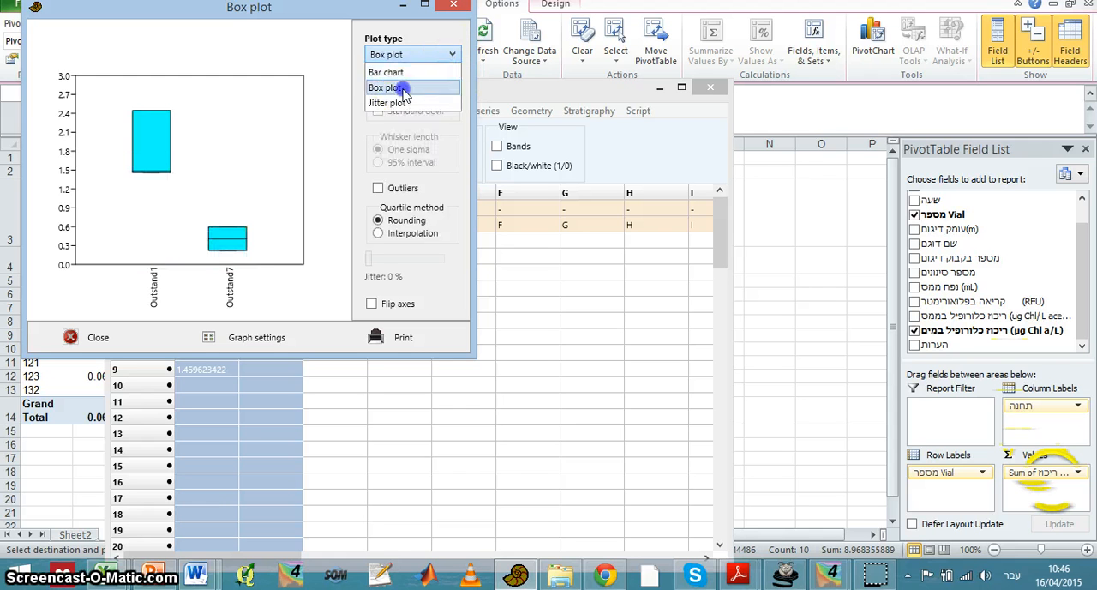
pyautogui.click(386, 88)
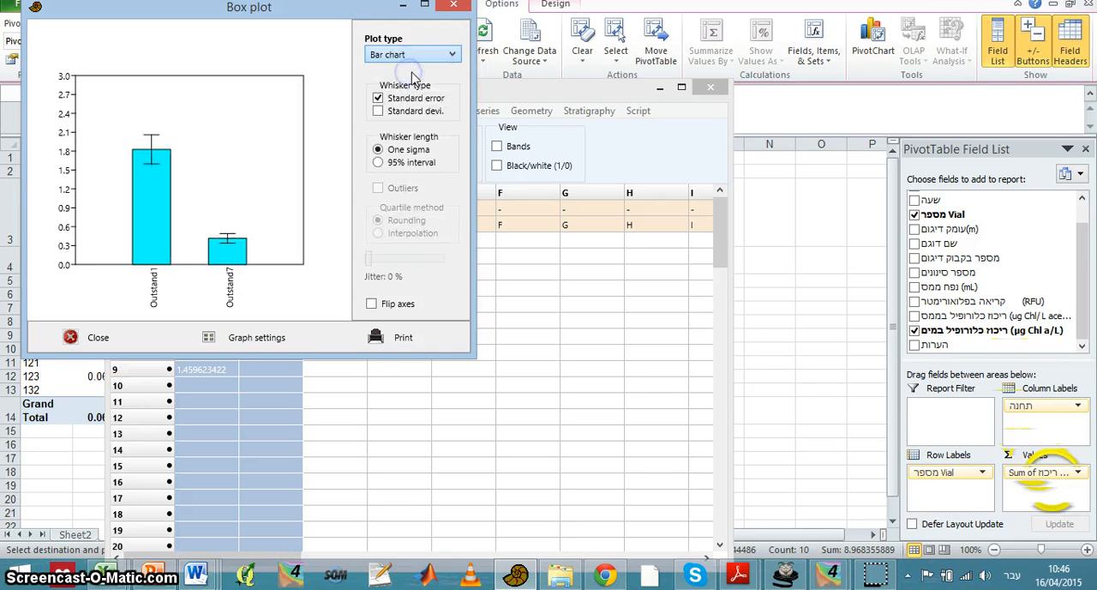
# Switch the whiskers to standard deviation, trying a 95% interval and settling on one sigma.
pyautogui.click(377, 97)
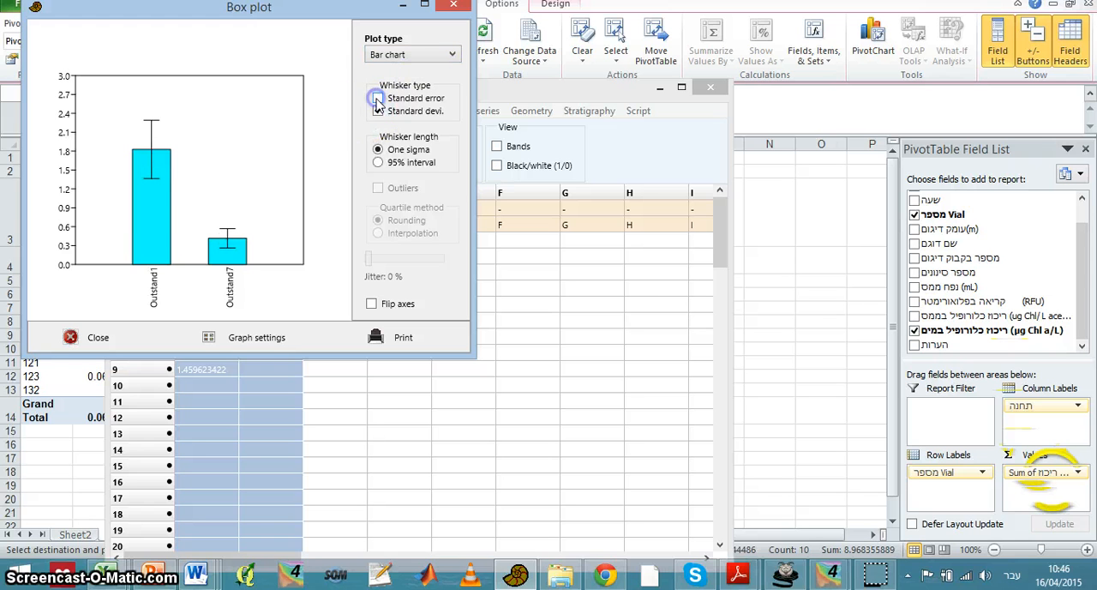
pyautogui.click(378, 98)
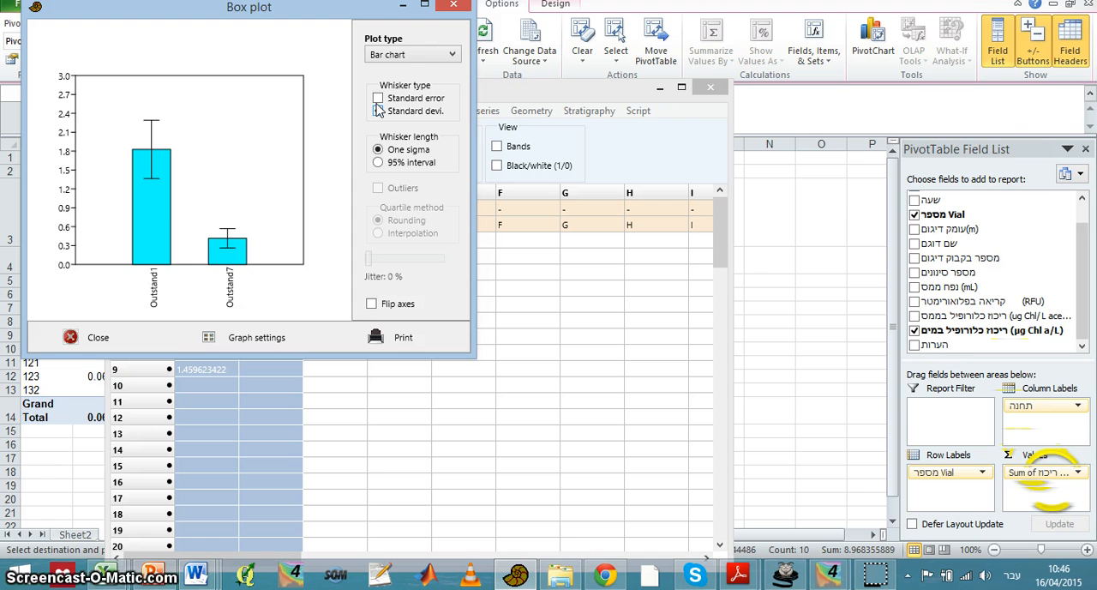
pyautogui.click(378, 109)
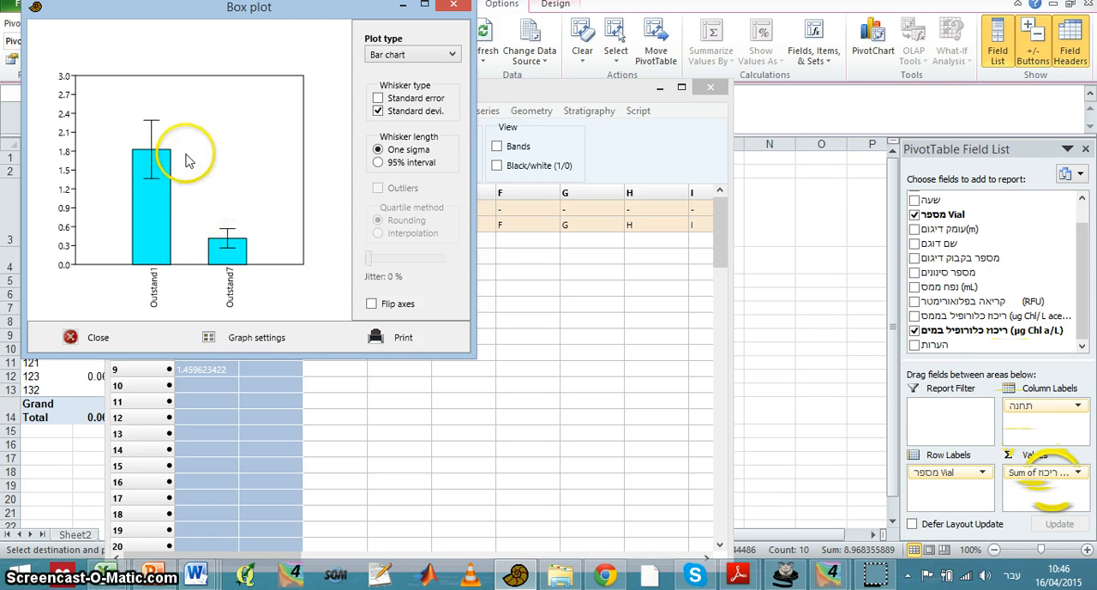
pyautogui.moveTo(153, 174)
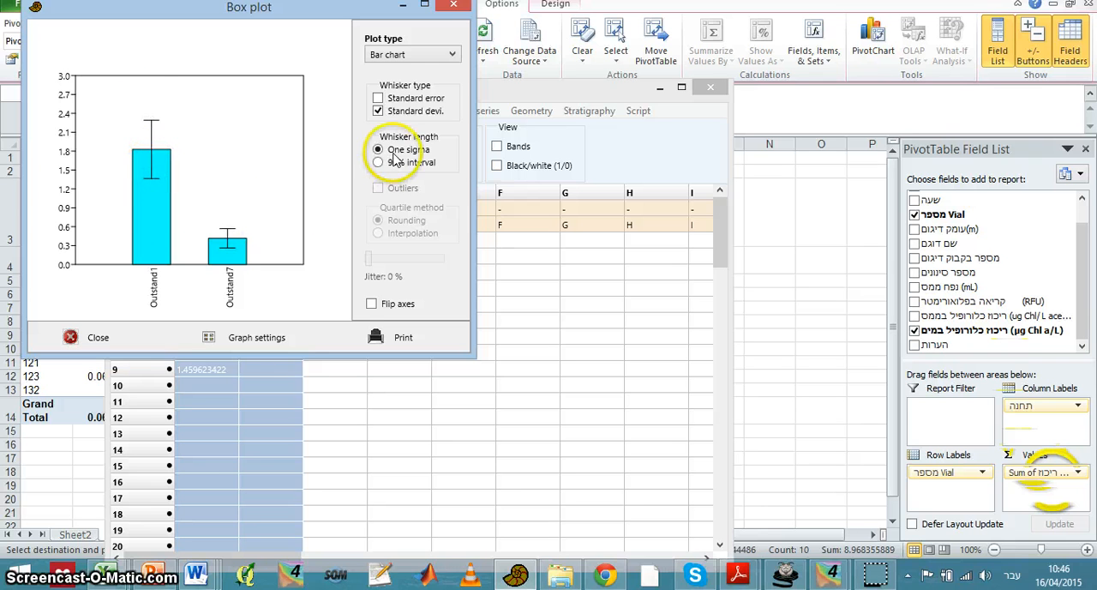
pyautogui.click(378, 163)
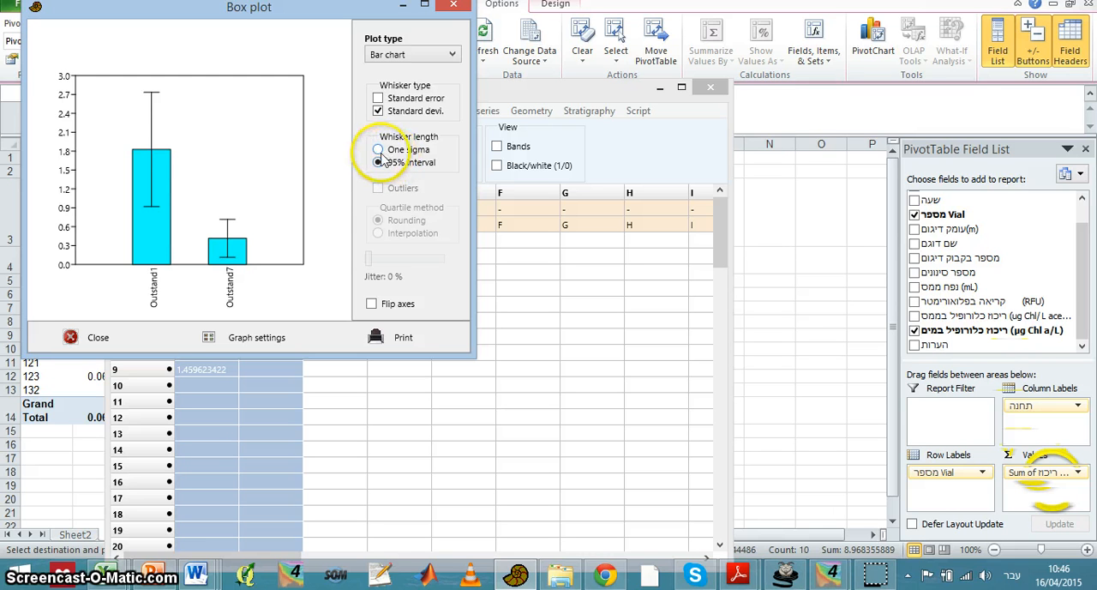
pyautogui.click(377, 149)
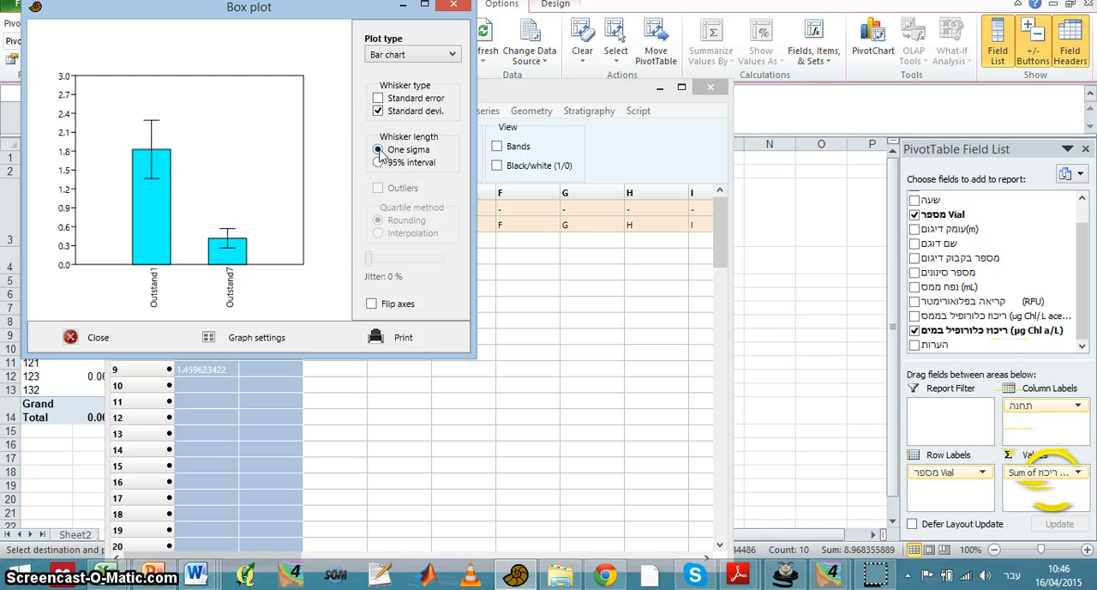